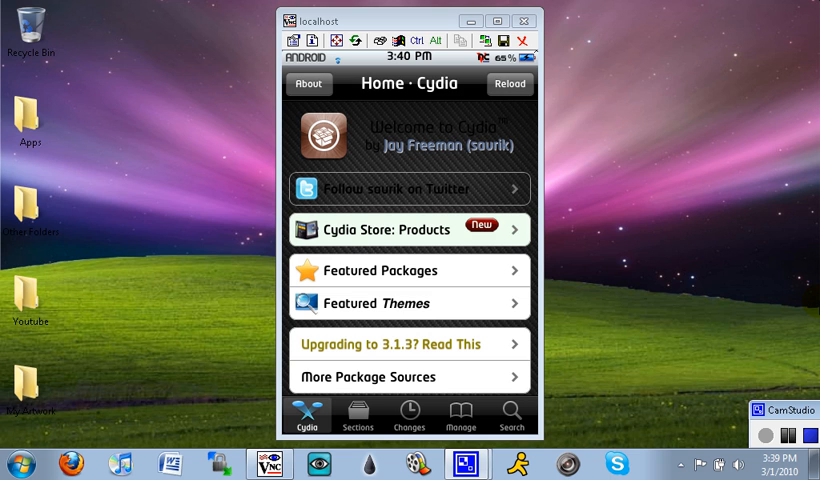
# Open Cydia's package search and type the letter 'i' into the search field
pyautogui.click(511, 414)
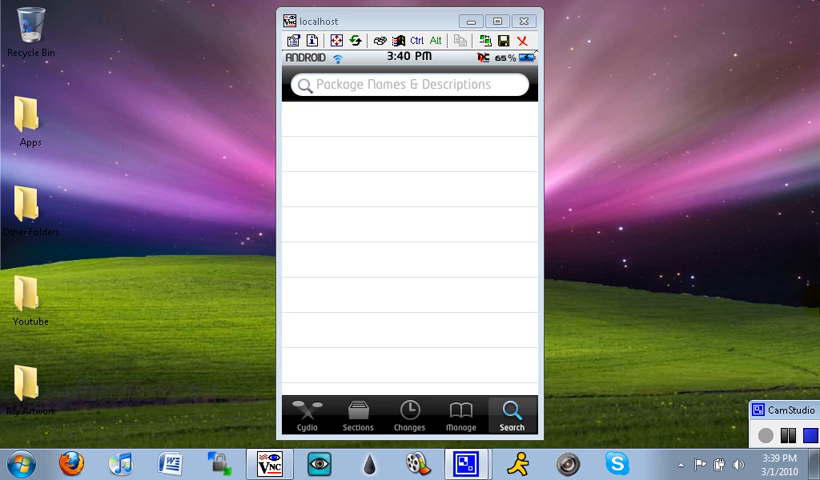
pyautogui.click(408, 84)
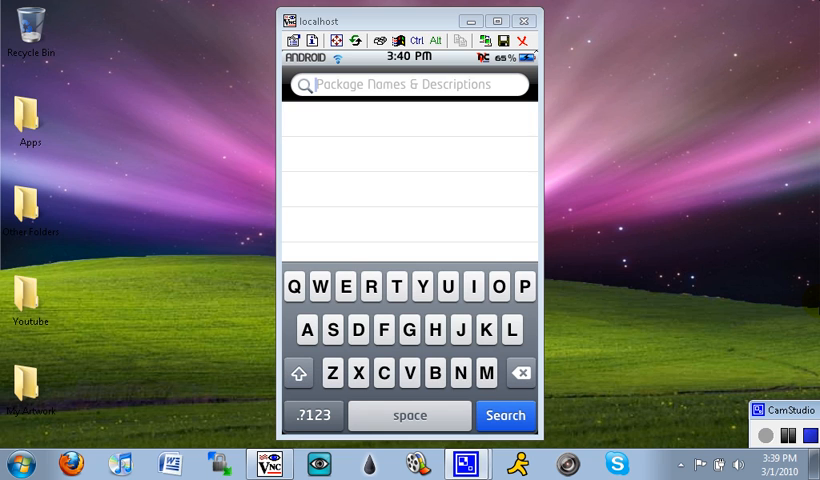
pyautogui.click(473, 286)
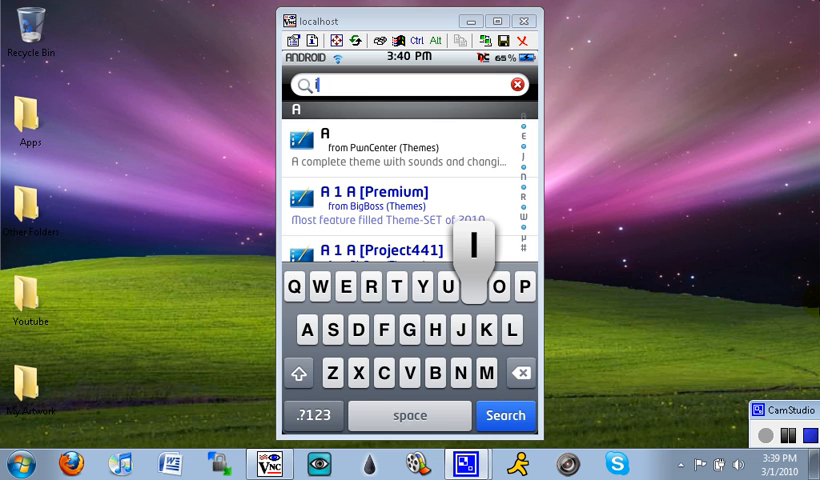
pyautogui.write('norotate')
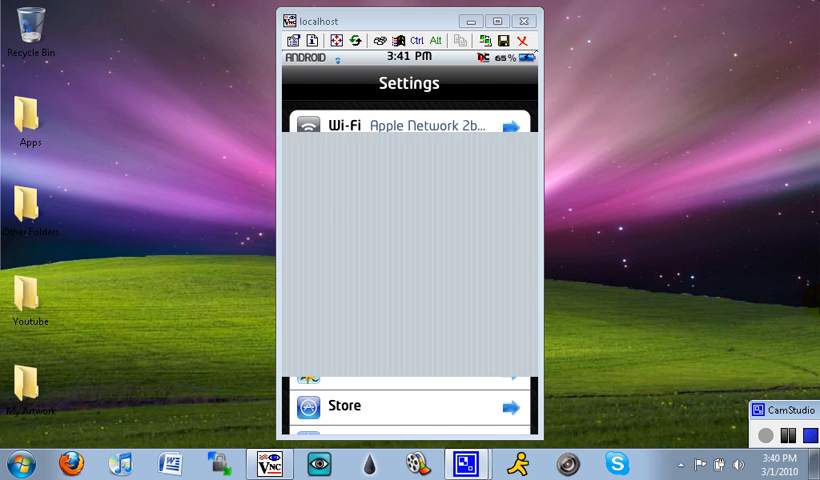
# Scroll down the Settings list to find InoRotate and enable it for all apps
pyautogui.scroll(-3)
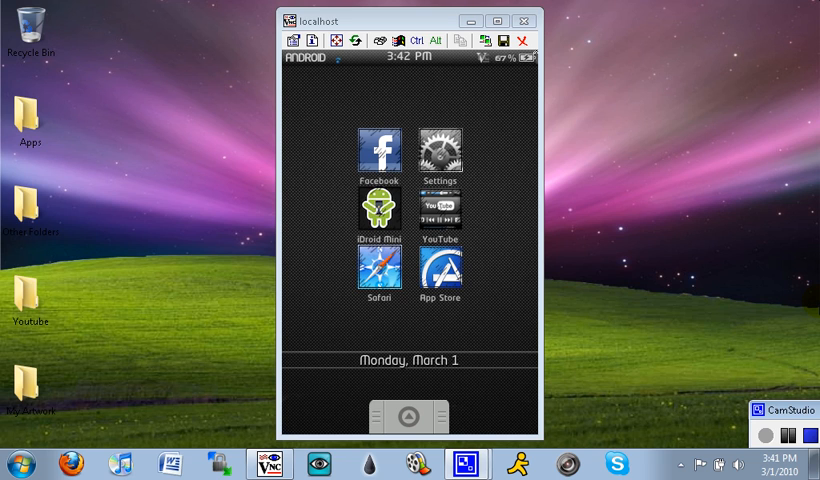
pyautogui.moveTo(728, 358)
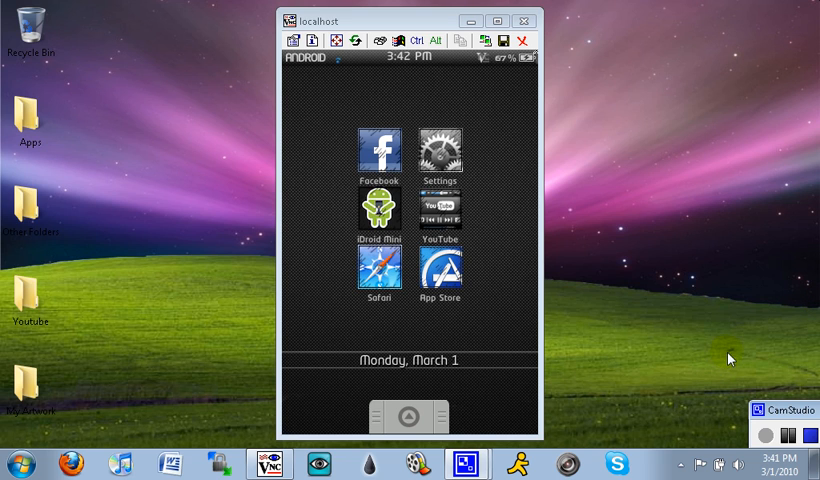